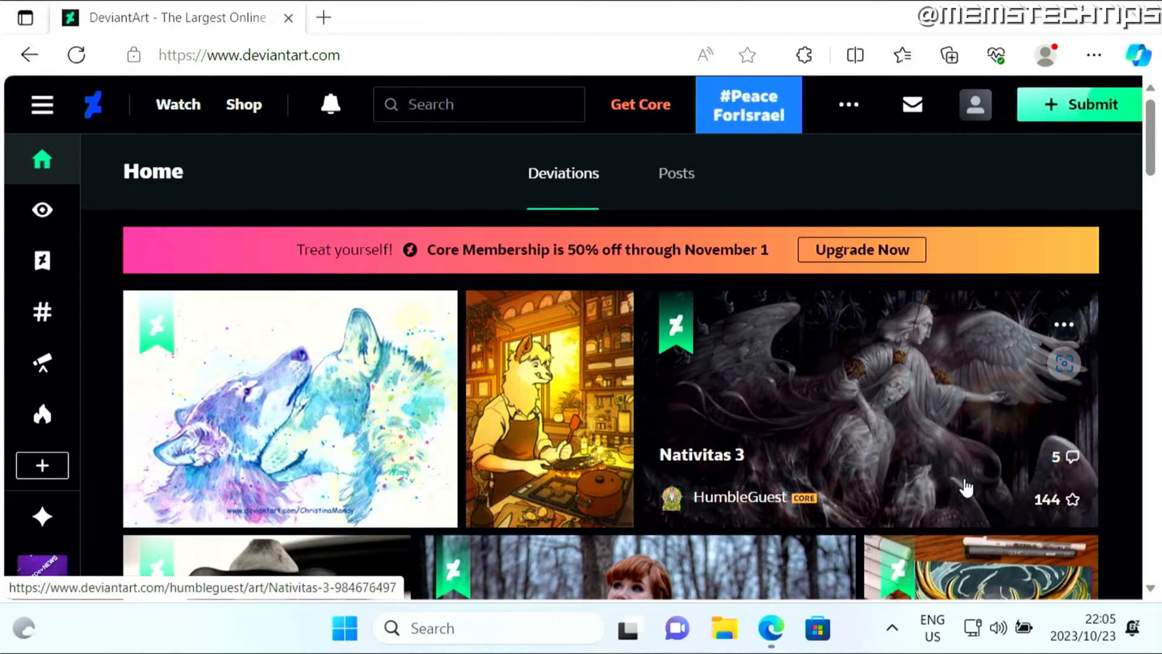
mouse_move(487, 203)
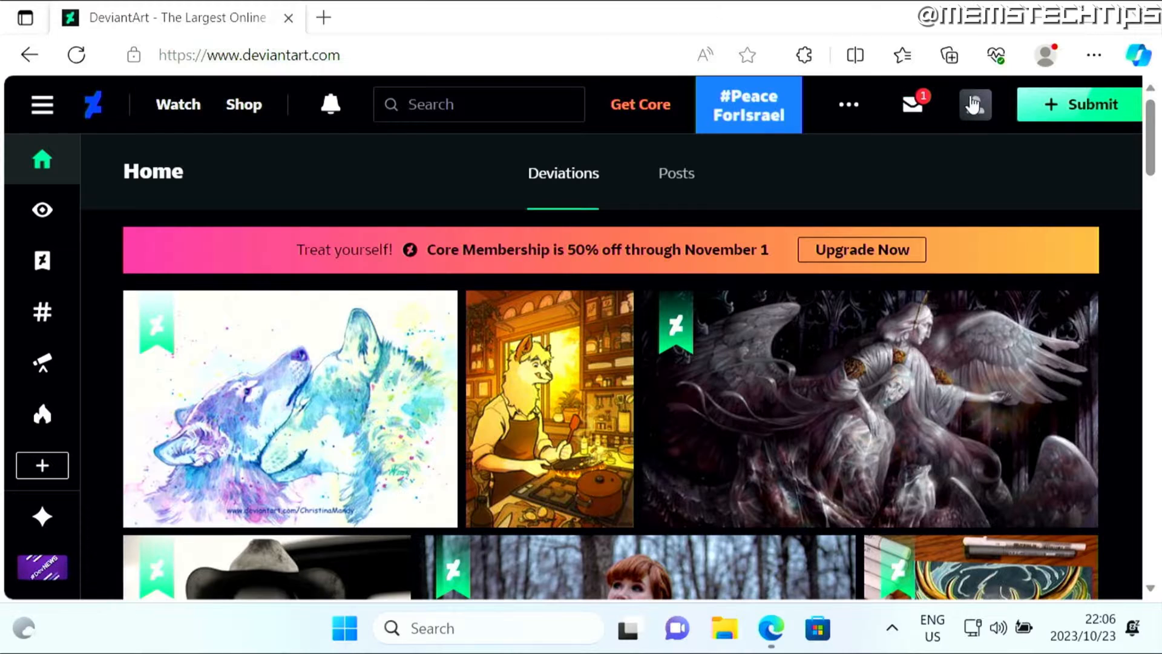
Step: Search DeviantArt for "mouse cursor" and browse down the cursor-set results
left_click(974, 104)
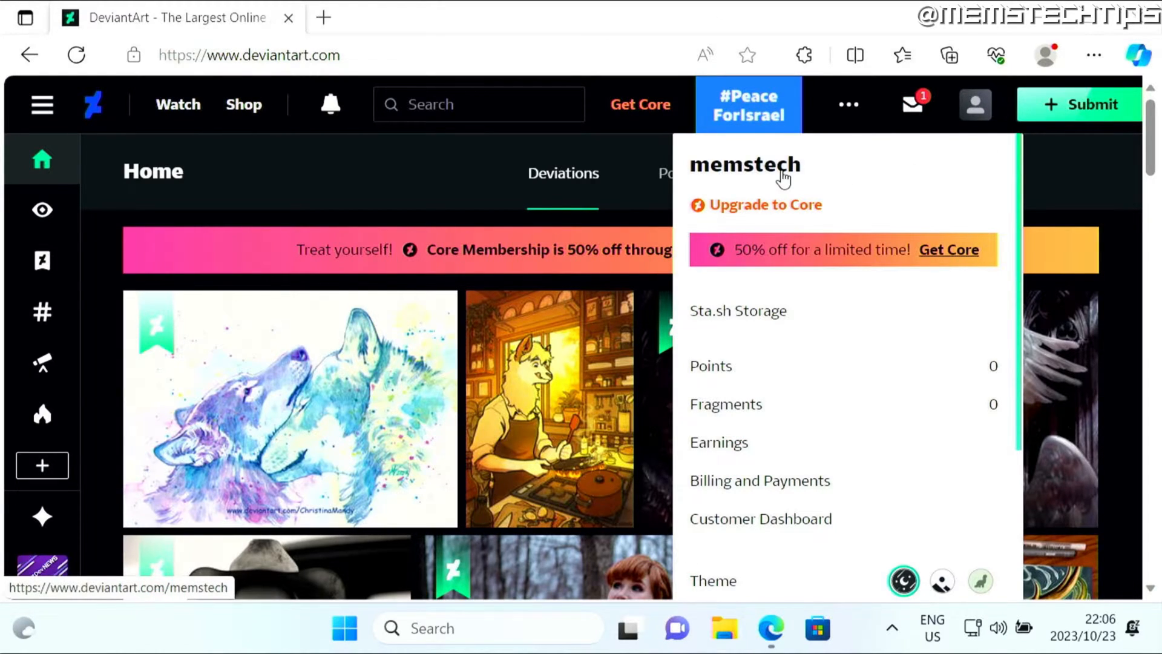
mouse_move(537, 37)
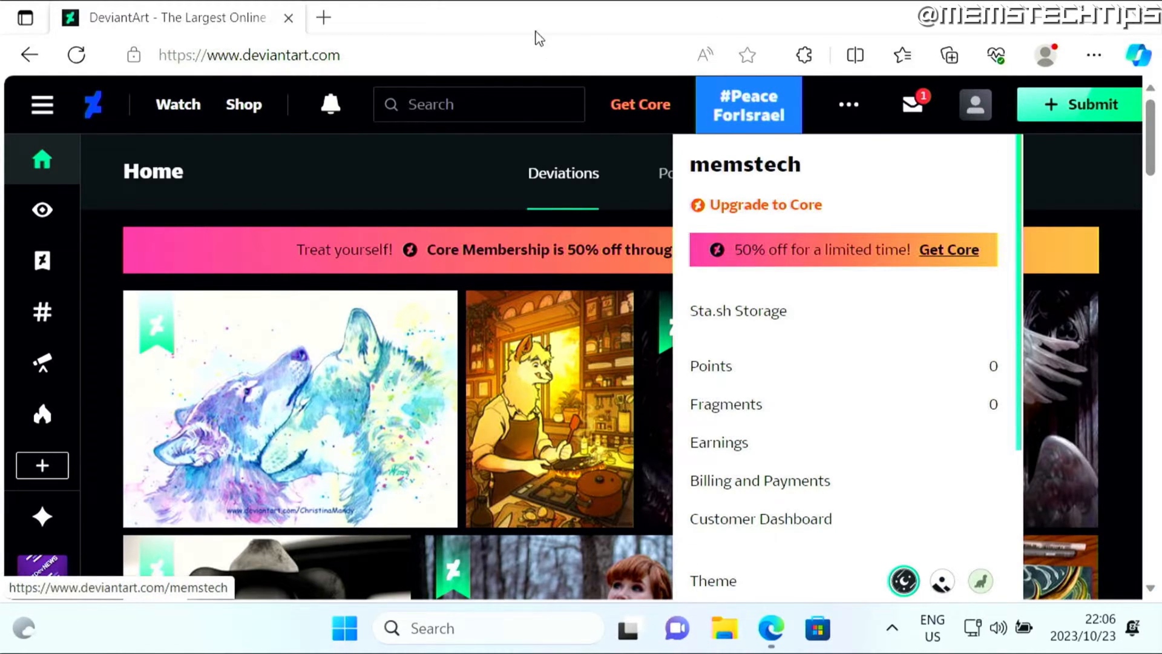
left_click(478, 104)
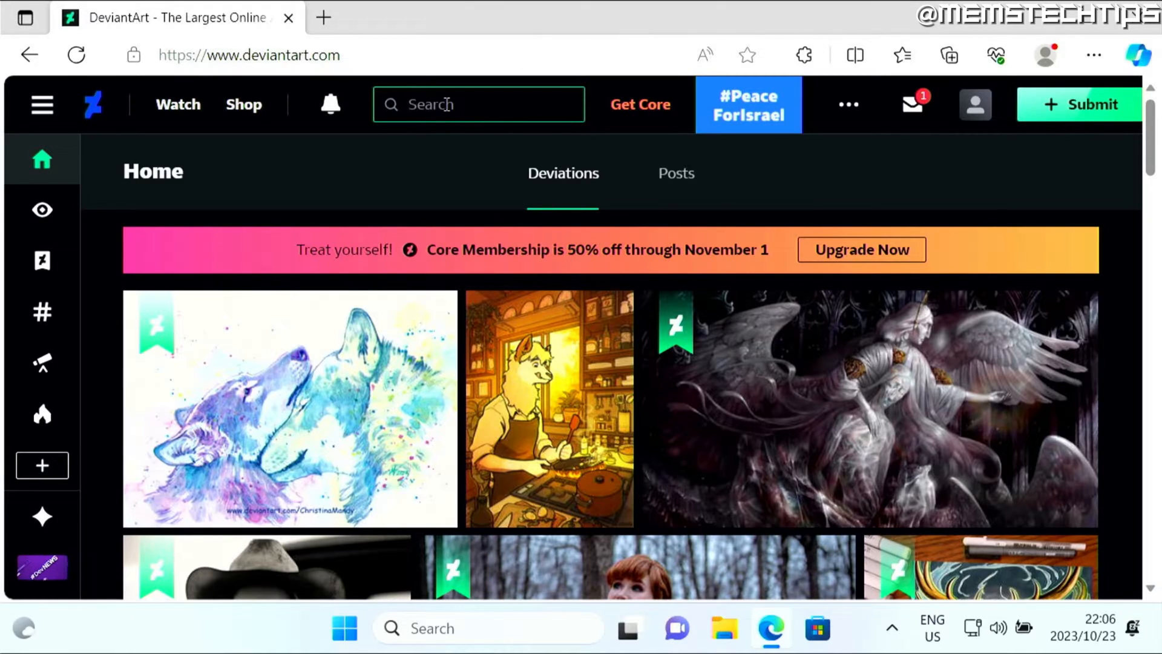
type("mouse cursor")
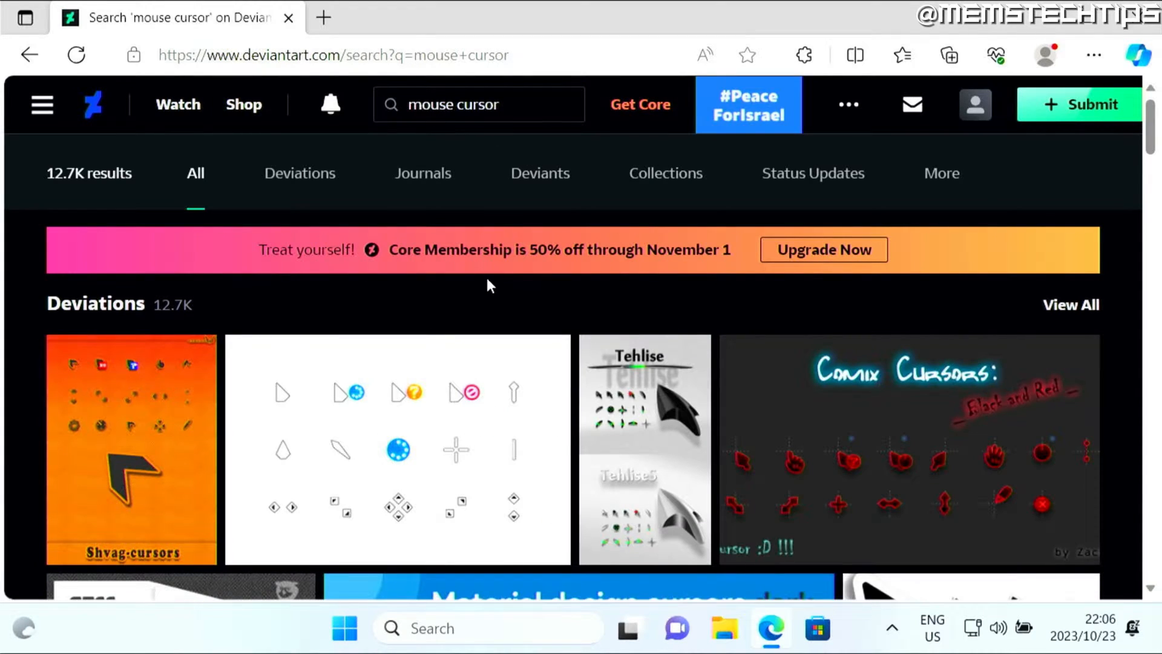
mouse_move(1121, 339)
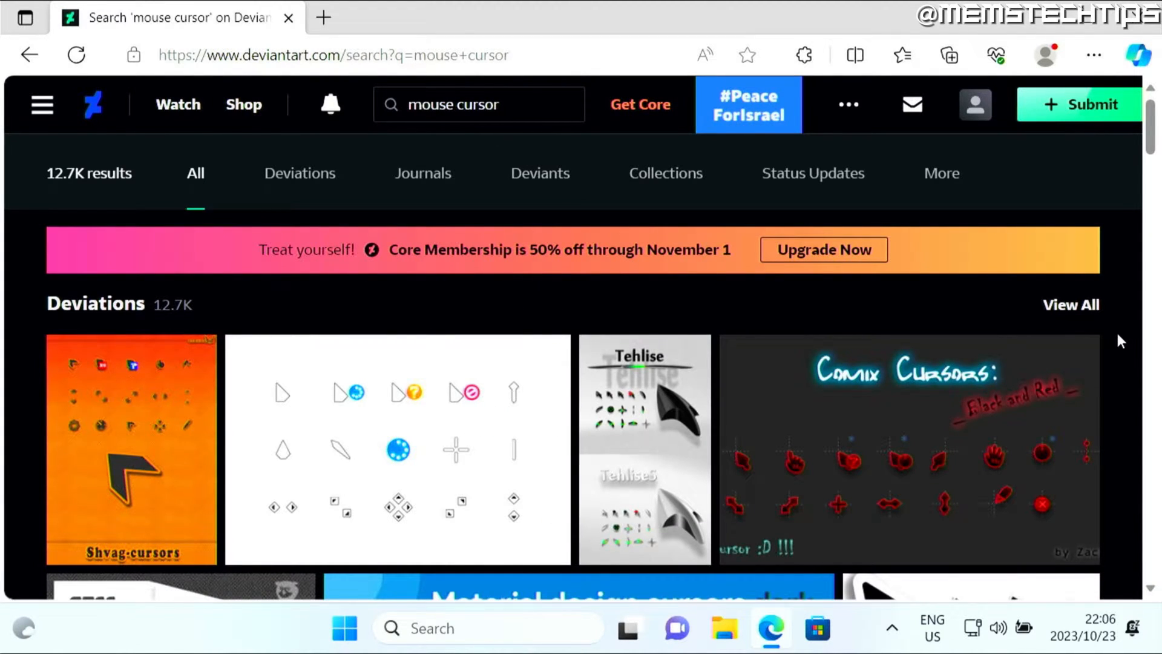
scroll("down", 3)
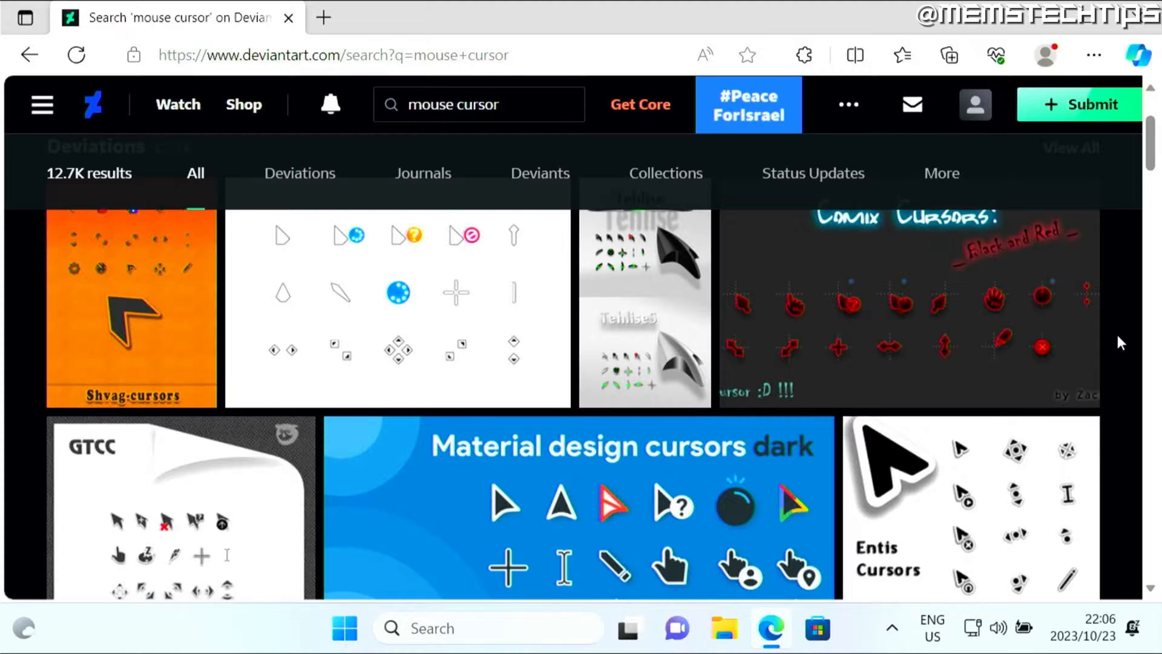
scroll("down", 3)
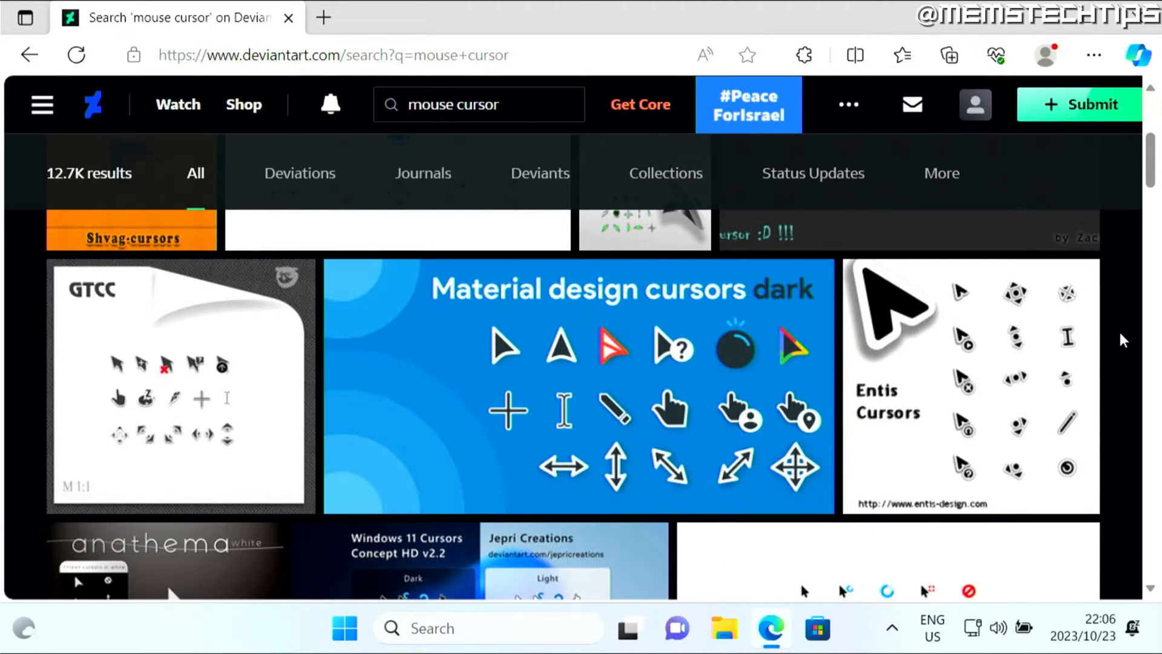
scroll("down", 3)
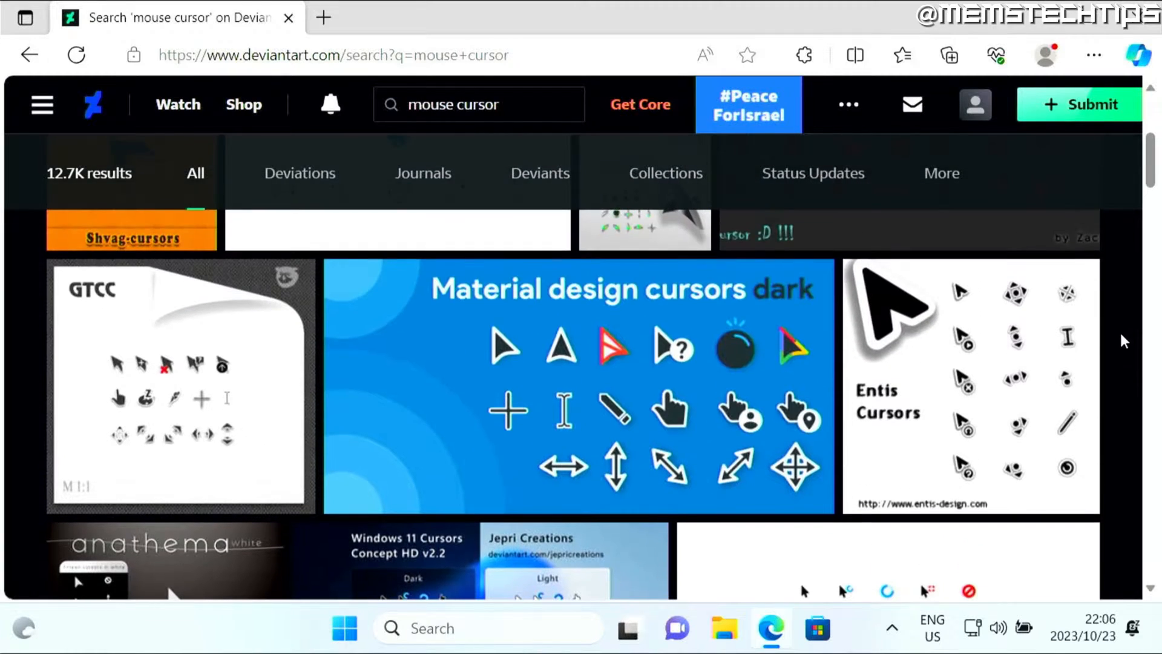
scroll("down", 3)
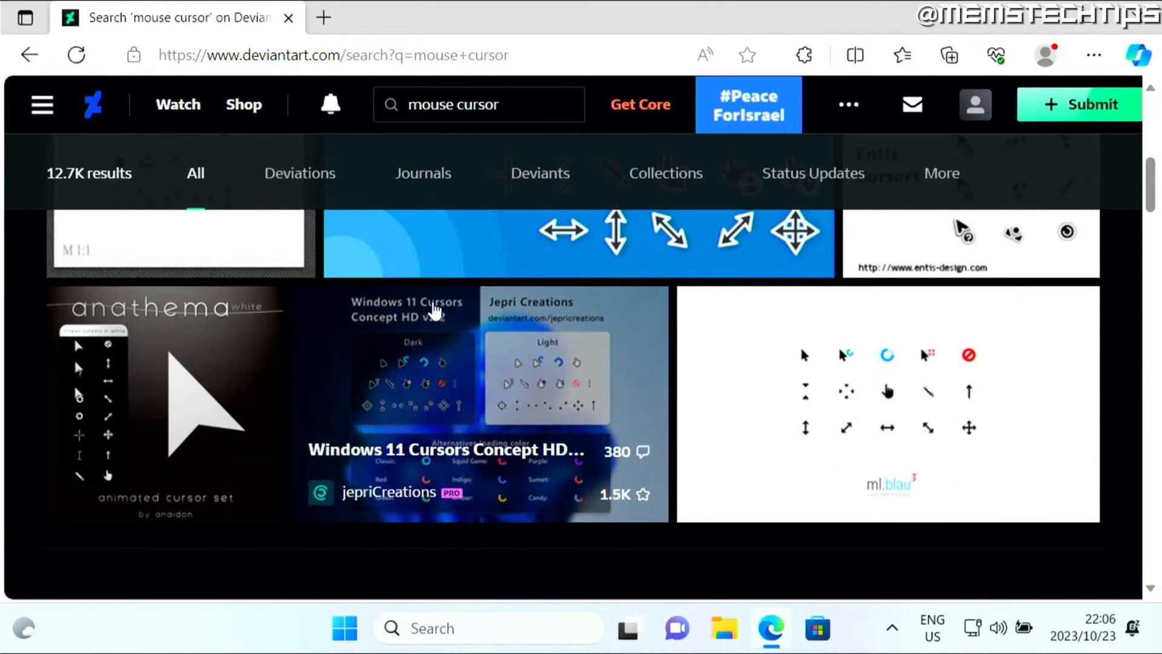
mouse_move(524, 335)
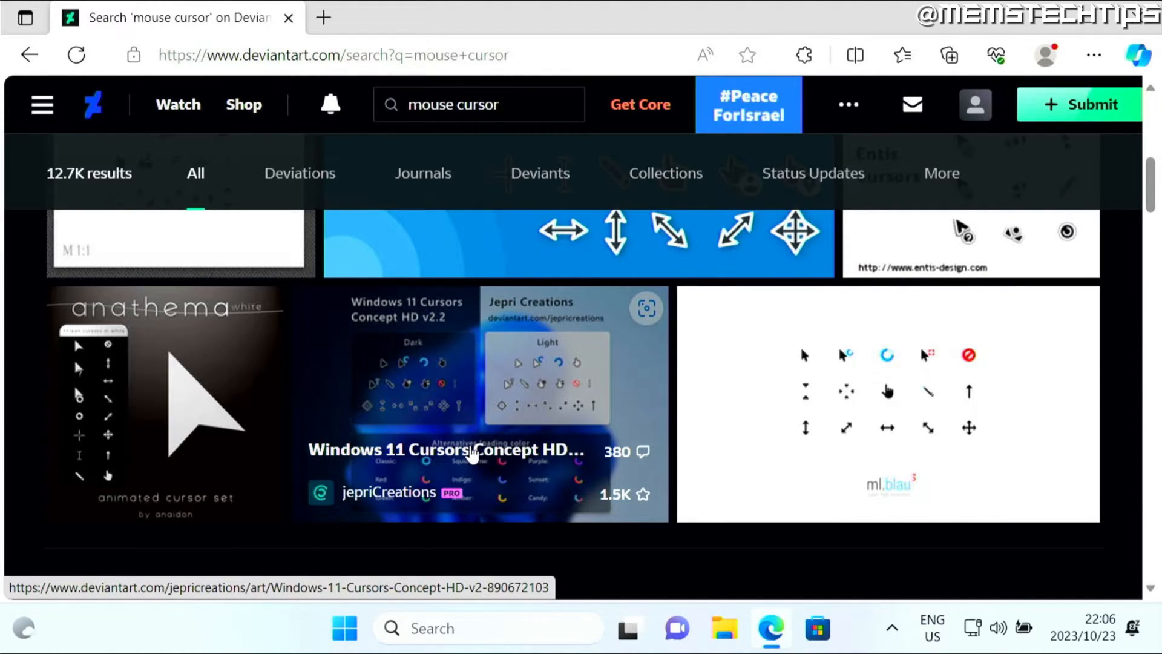
Step: View the paid Windows 11 Cursors Concept HD pack, then follow its link to the free v2.2 version
left_click(481, 450)
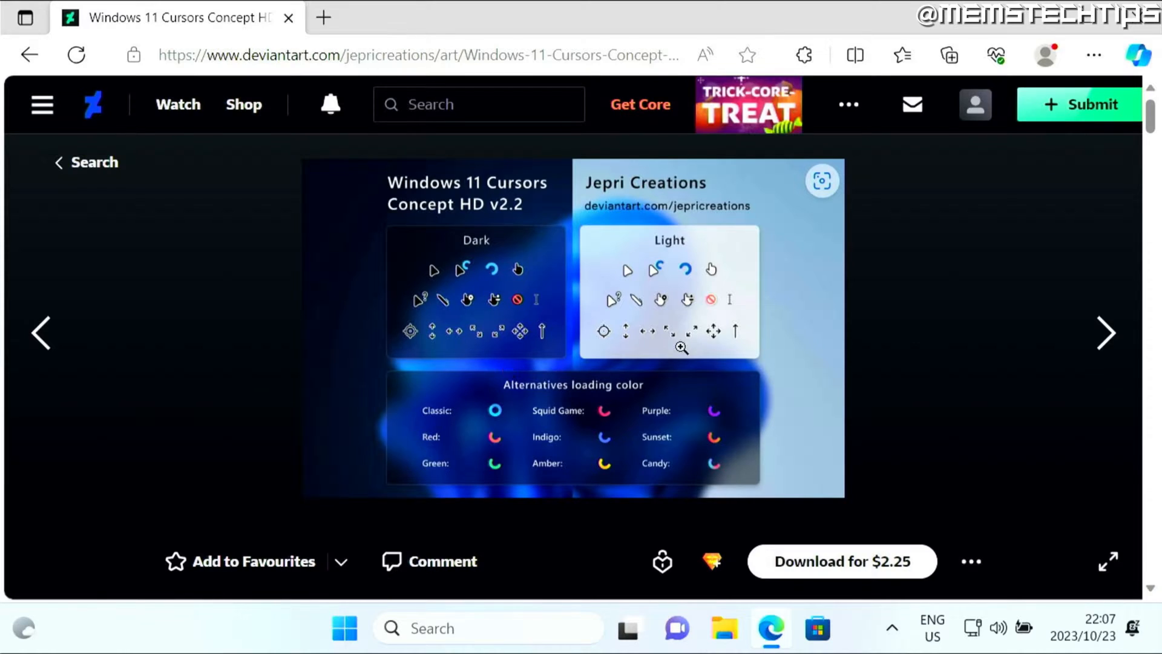
mouse_move(819, 414)
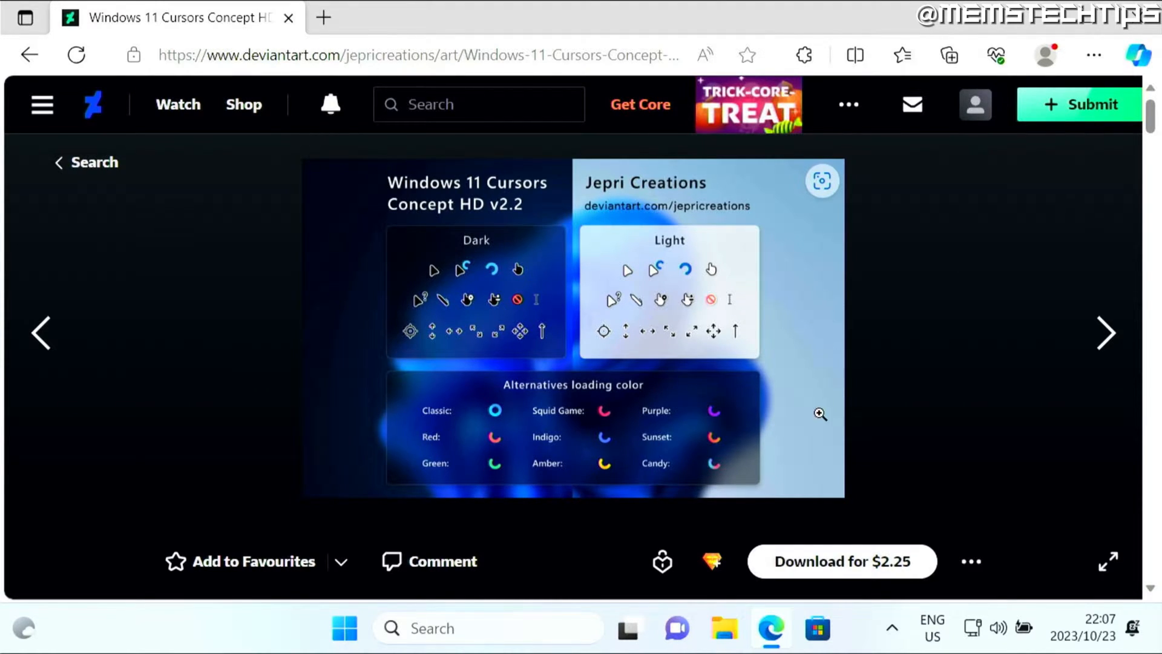
mouse_move(596, 444)
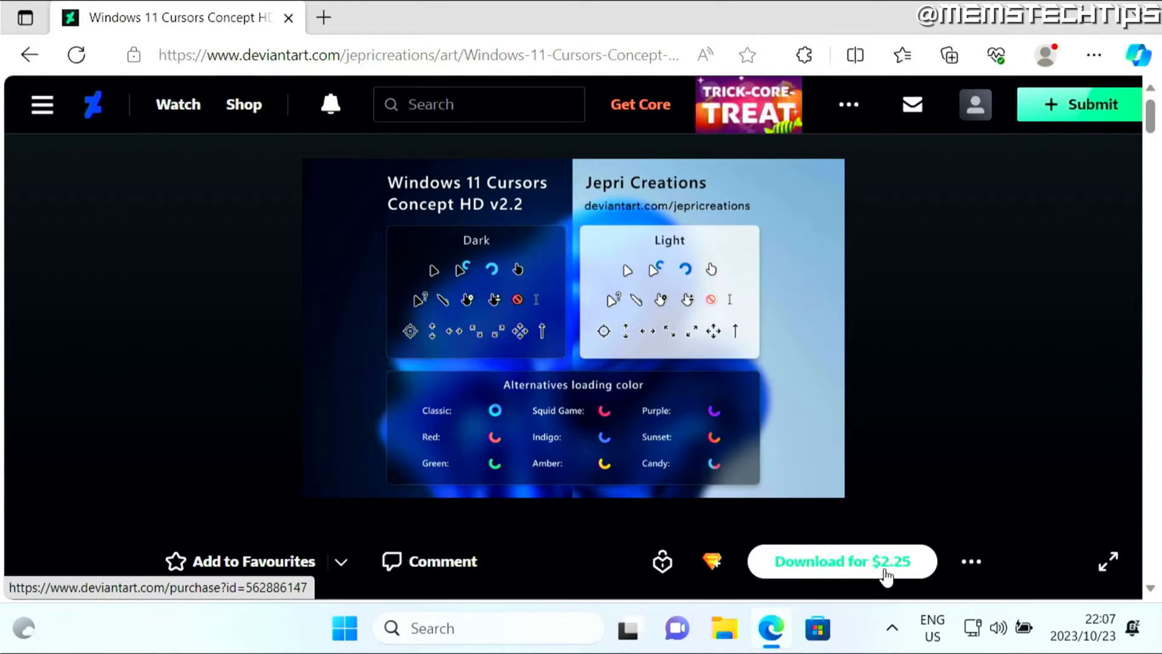
scroll("down", 3)
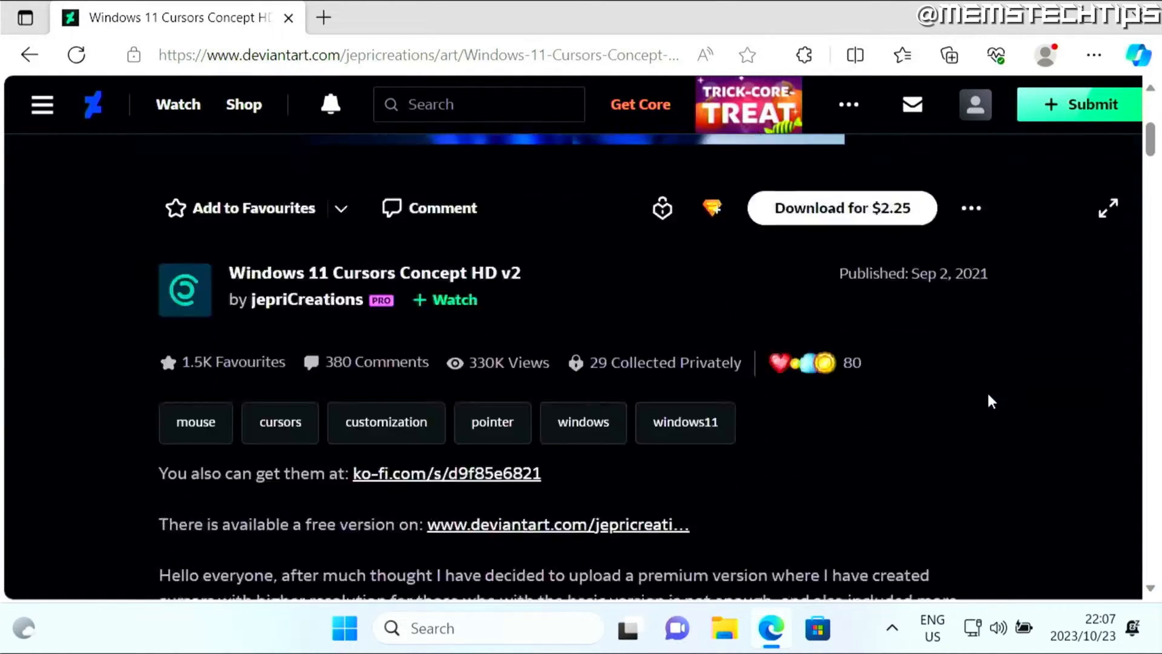
scroll("down", 3)
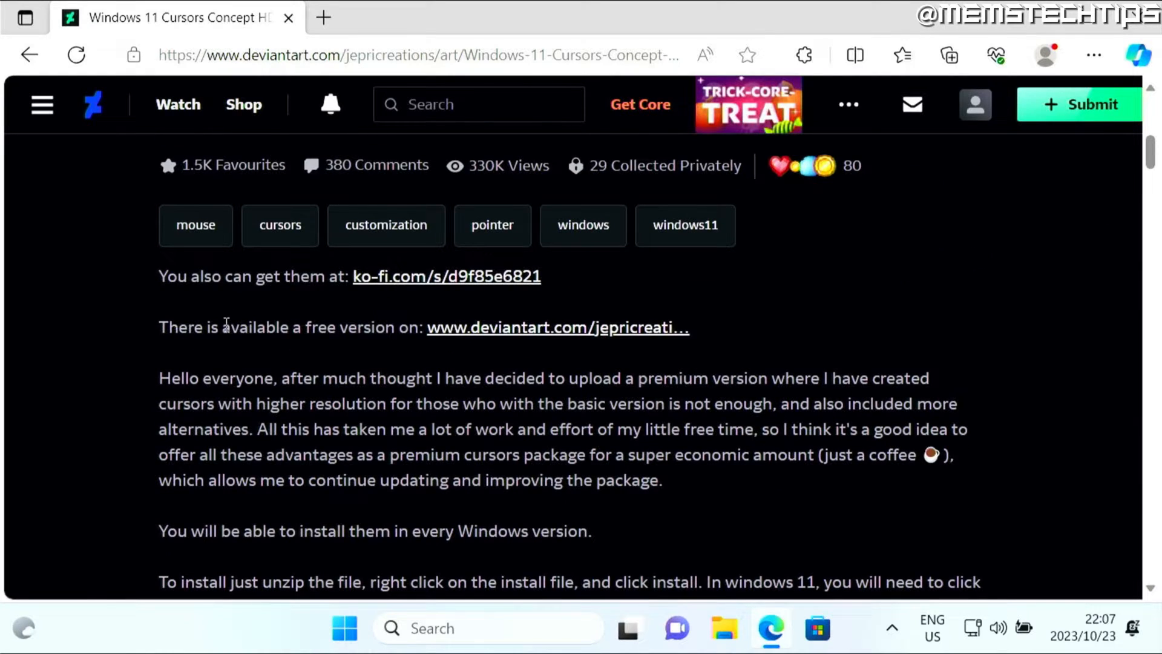
left_click(557, 327)
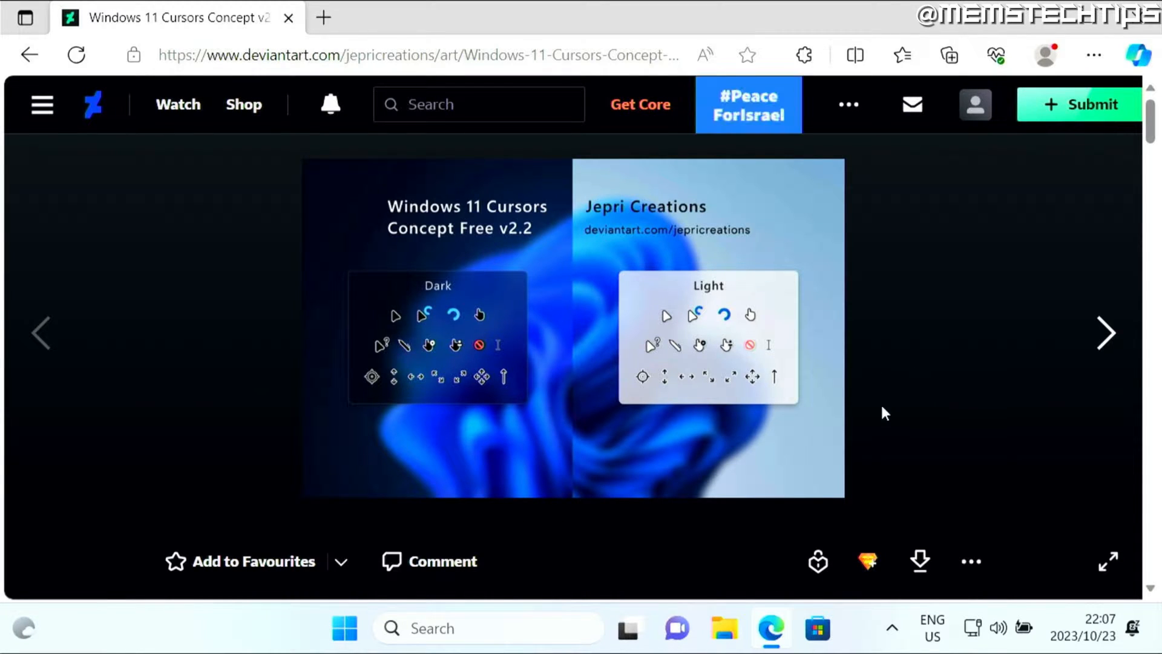
Step: Download the free Windows 11 Cursors Concept v2 pack as a zip to Downloads
scroll("down", 3)
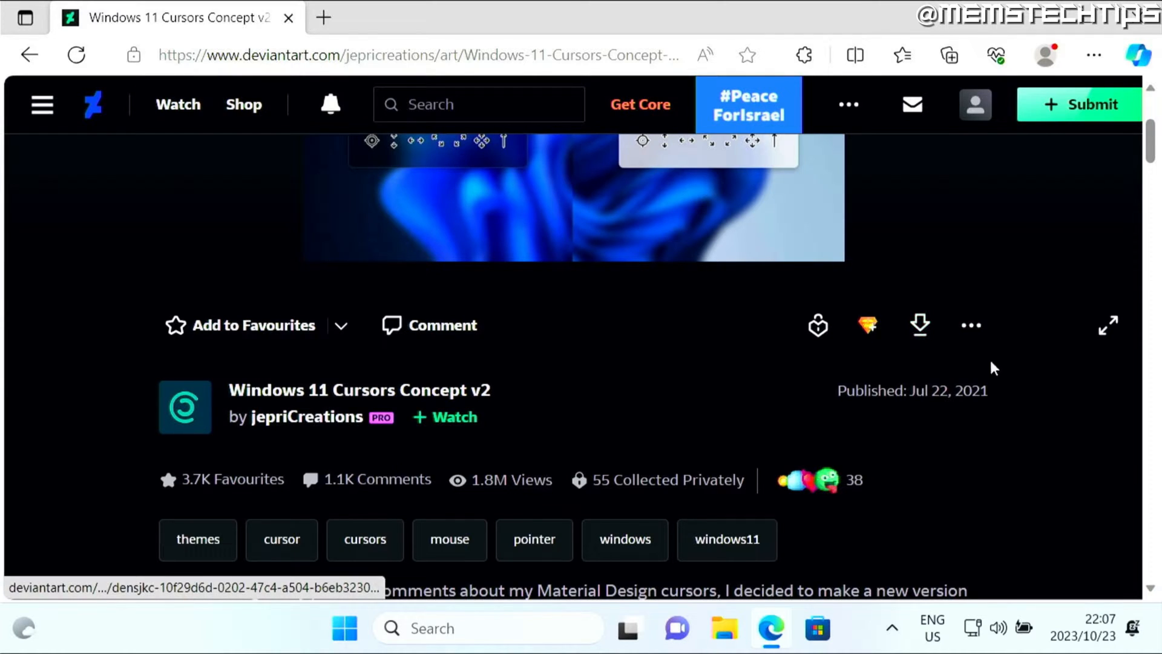
left_click(918, 325)
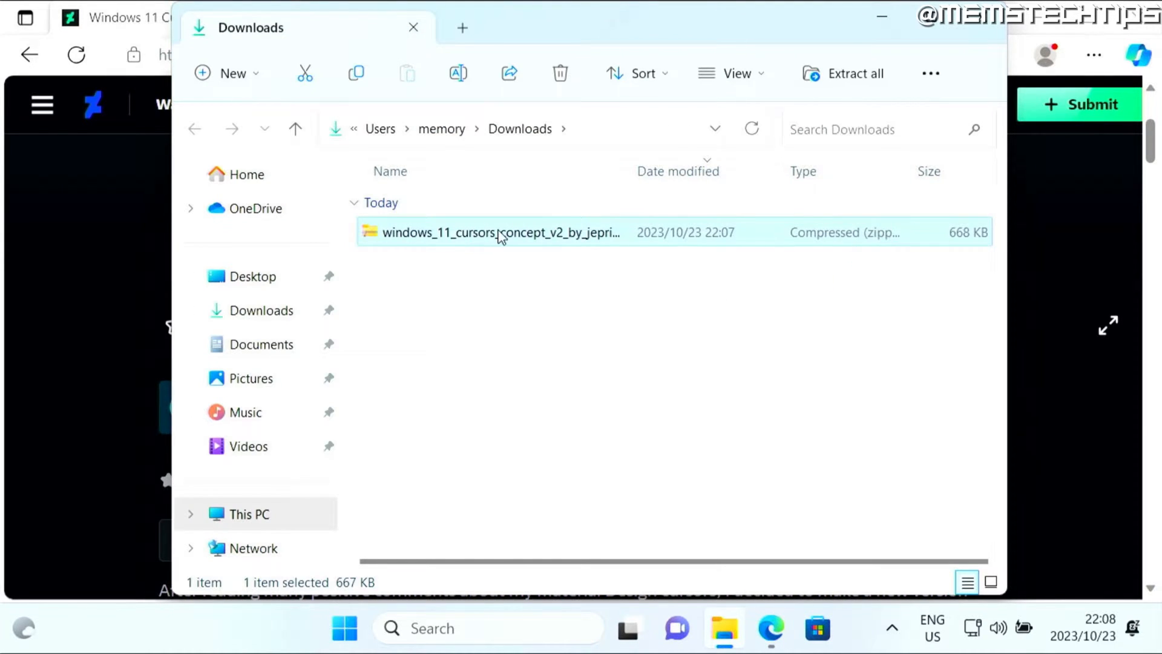
Step: Extract the cursor pack zip into its own folder in Downloads
right_click(500, 232)
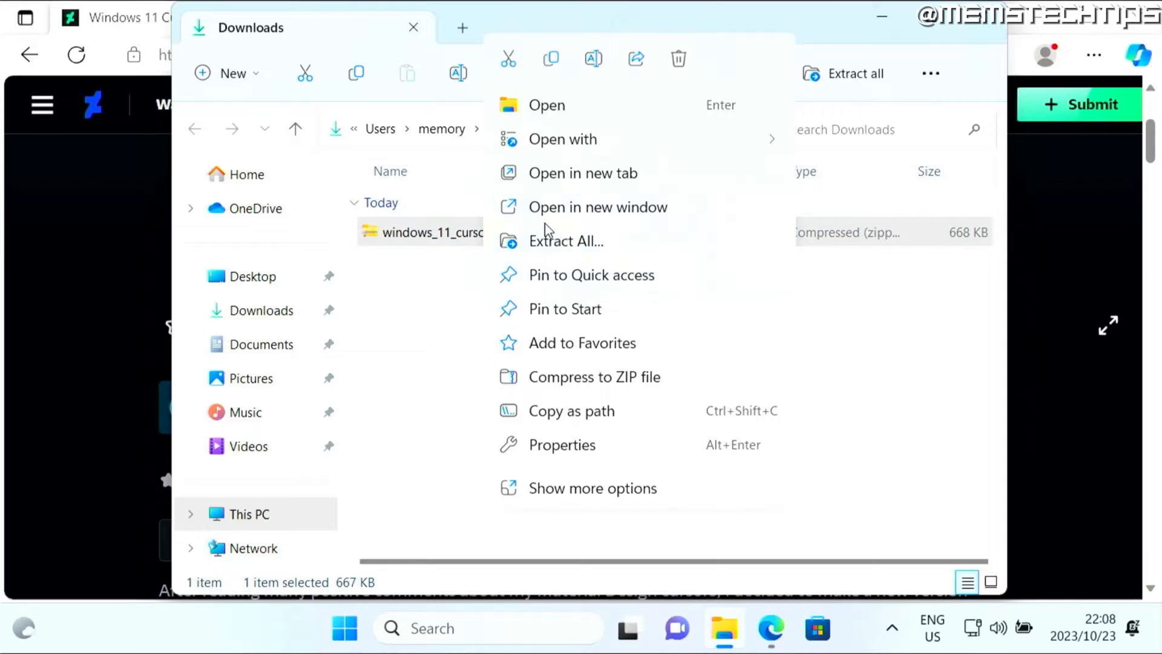
left_click(566, 241)
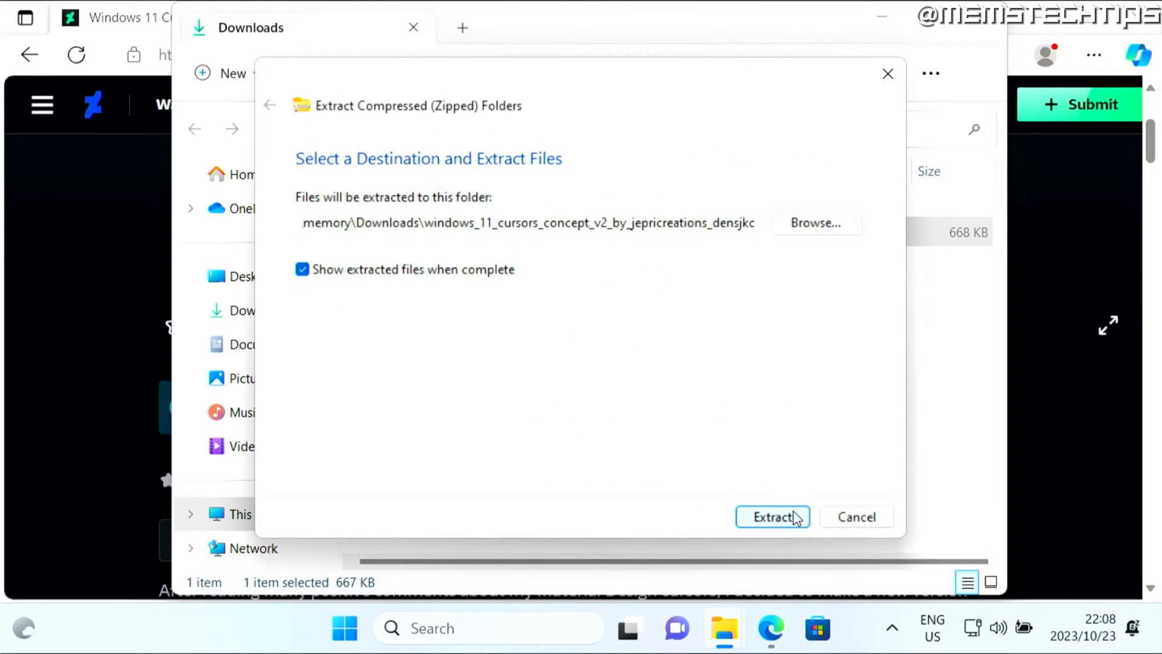
left_click(771, 517)
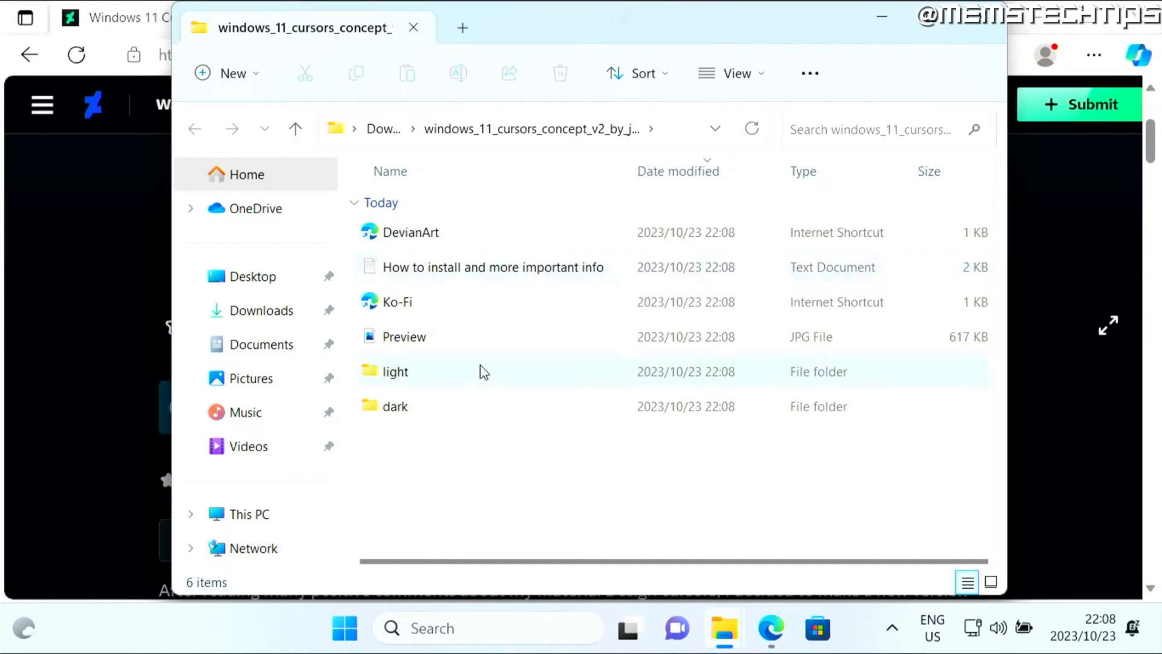
Step: Browse into the dark set's cursor folder to reach the Install.inf setup file
left_click(395, 370)
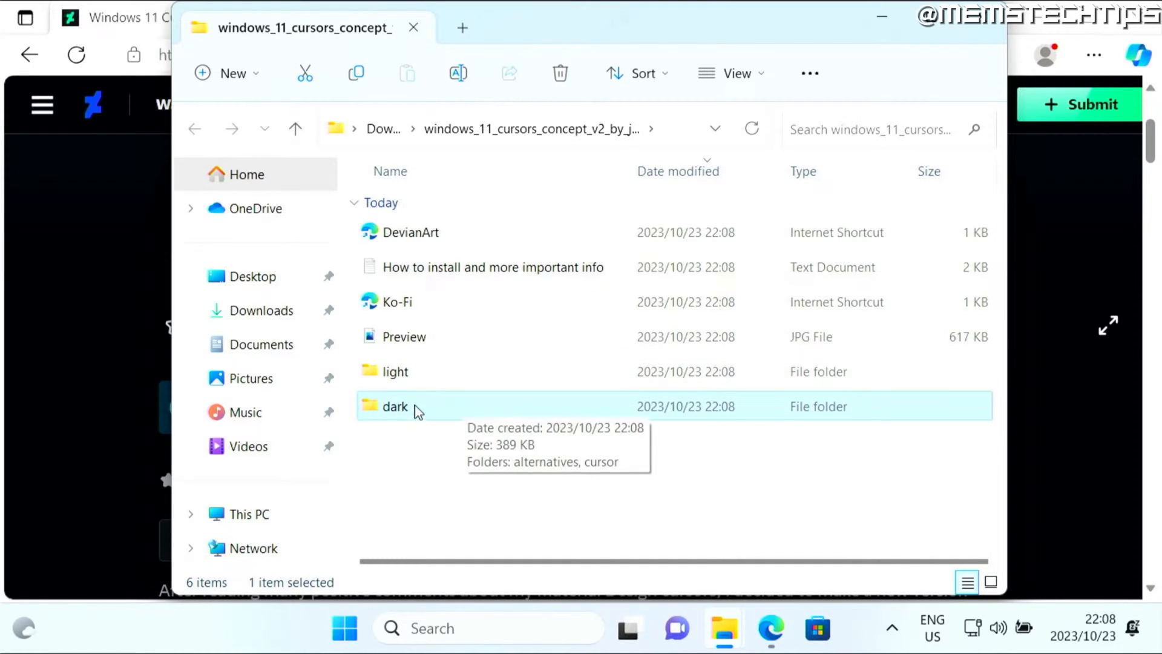
mouse_move(426, 421)
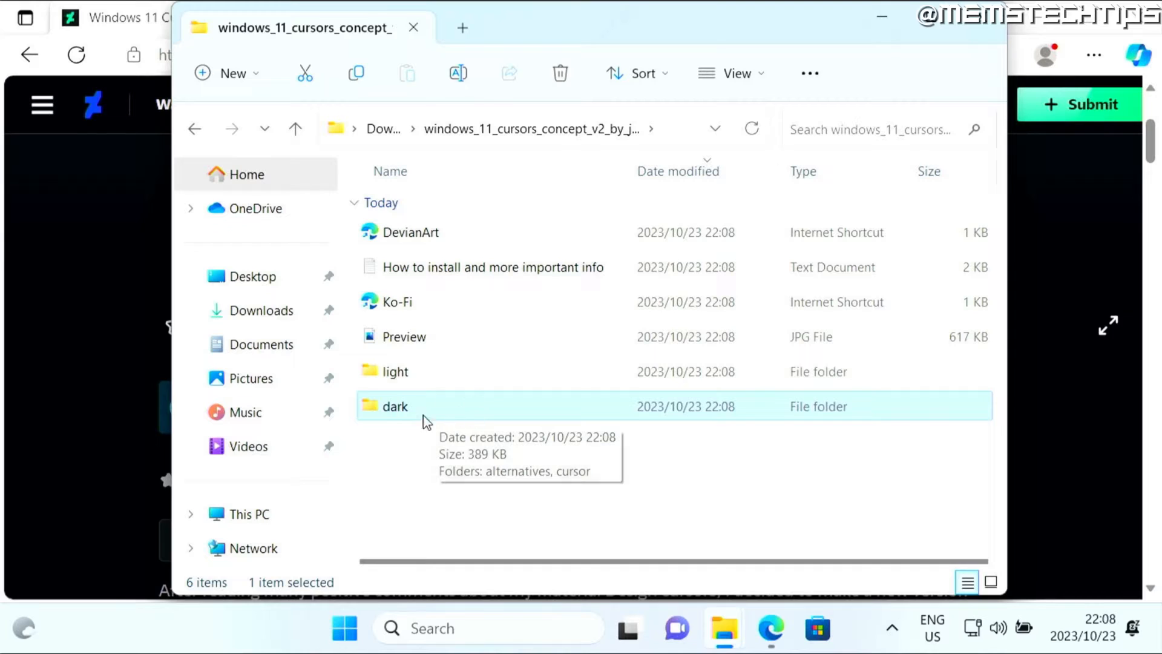
double_click(393, 405)
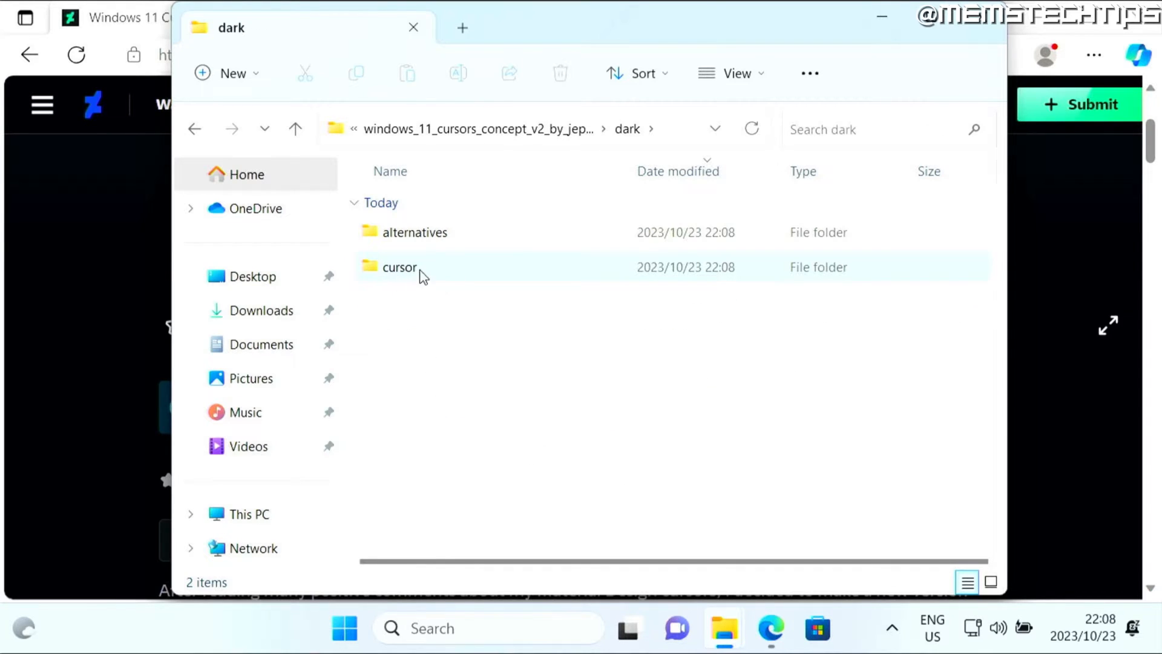
double_click(400, 266)
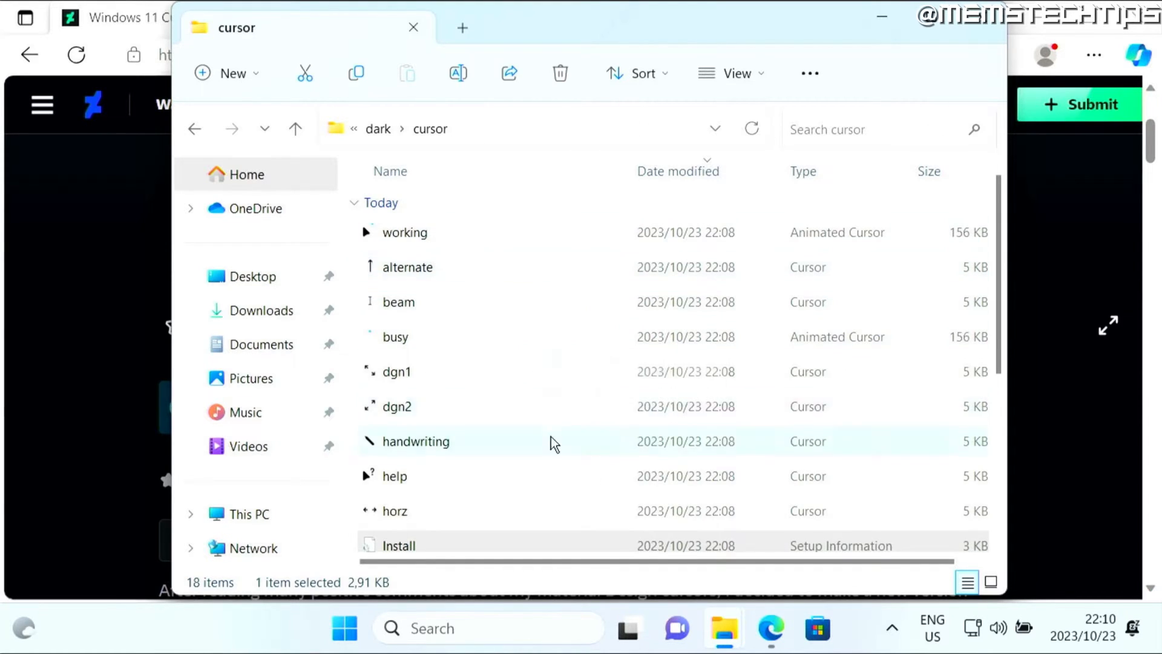
scroll("down", 3)
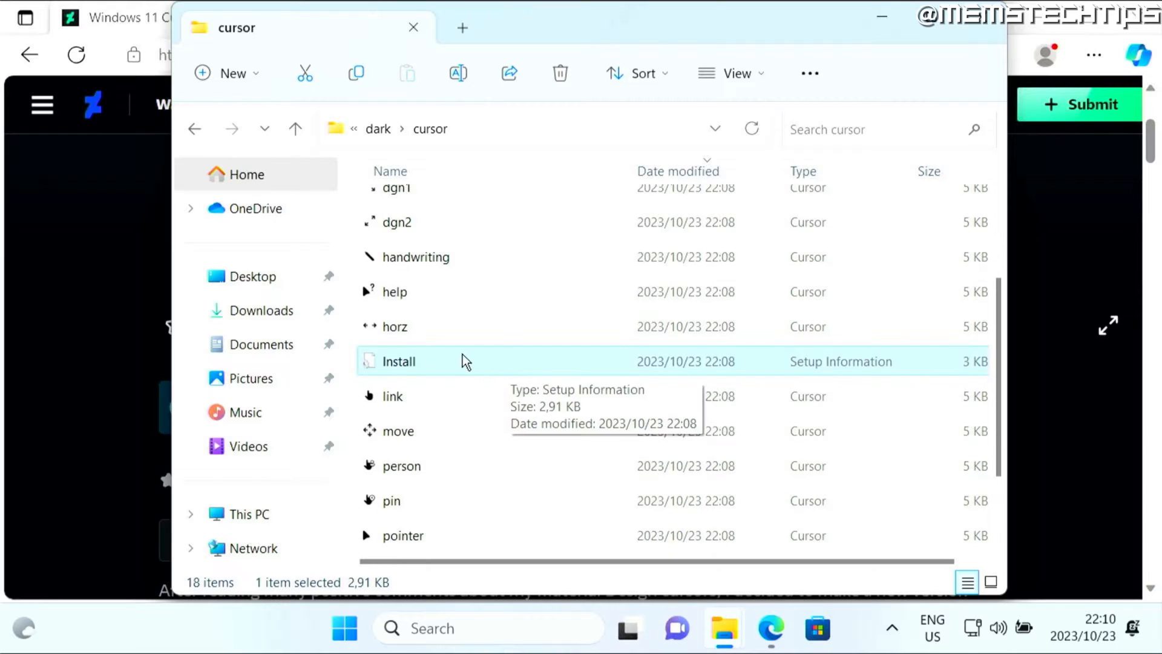
mouse_move(828, 374)
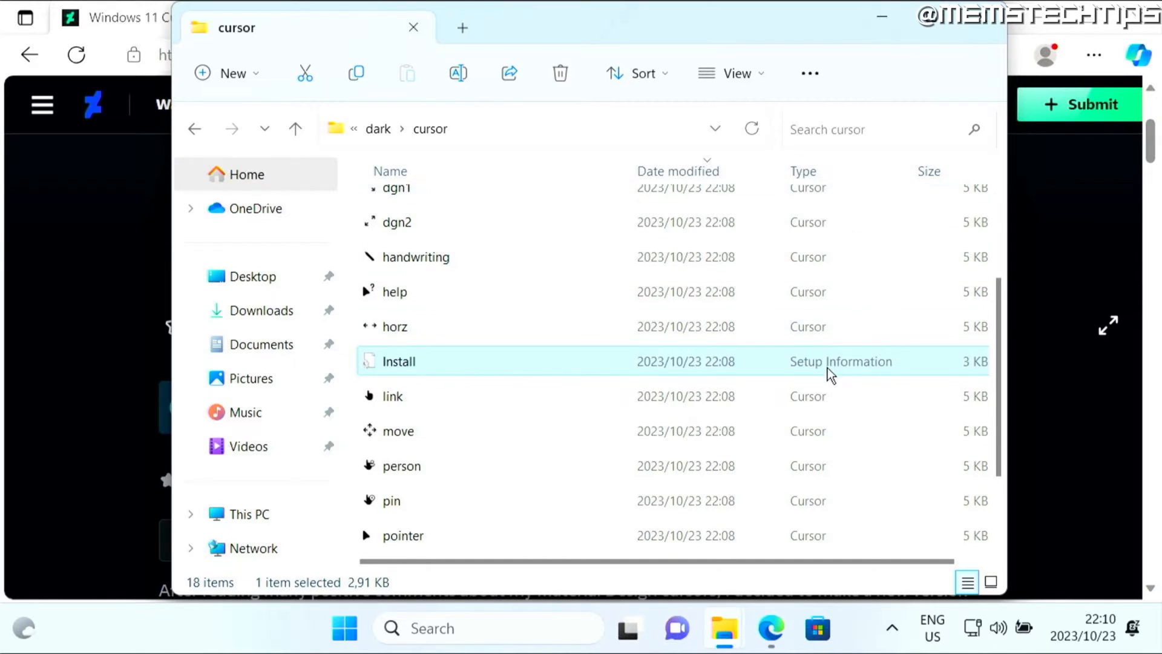
mouse_move(464, 381)
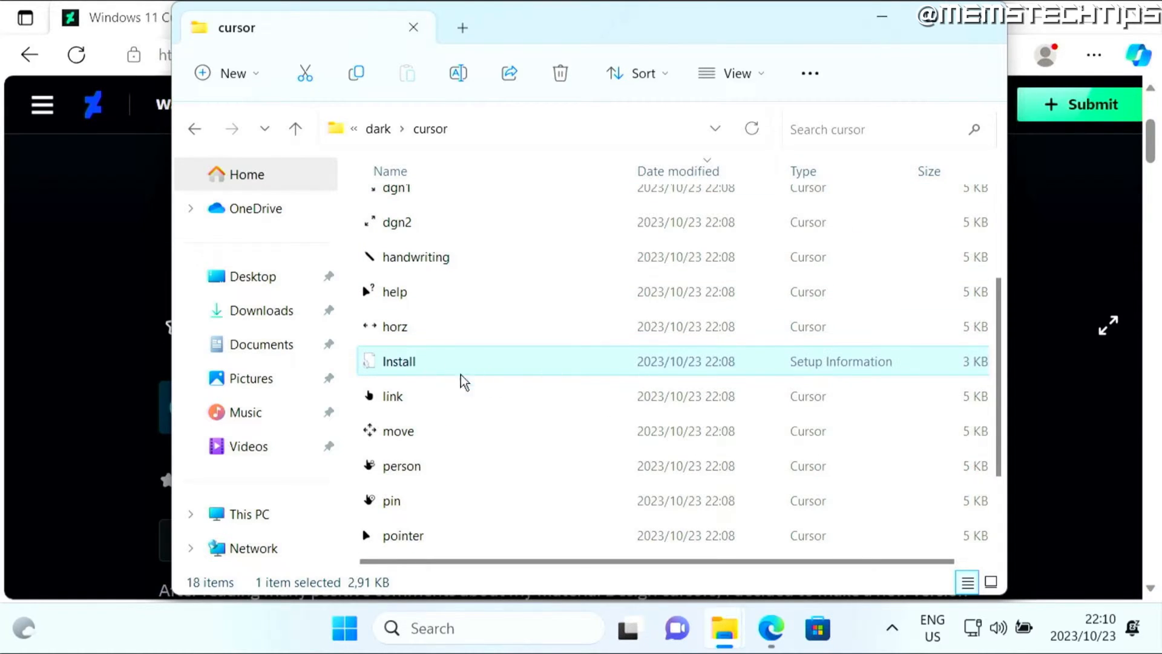
Step: Install the dark set via Install.inf, allowing the setup to change the device
right_click(398, 361)
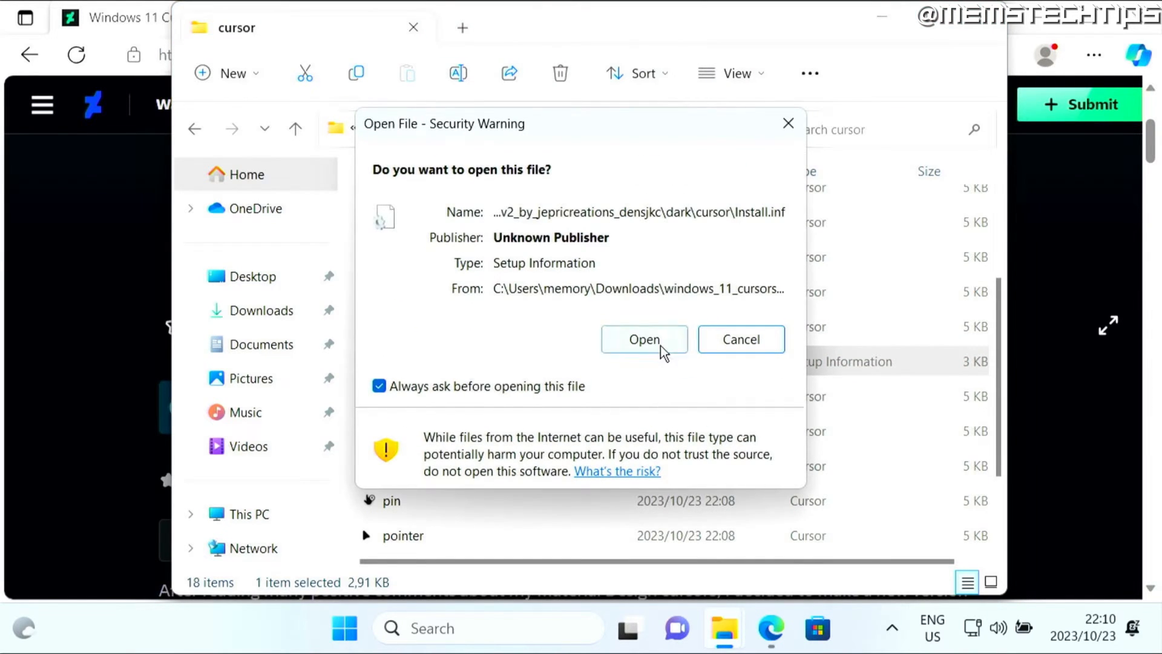
left_click(642, 339)
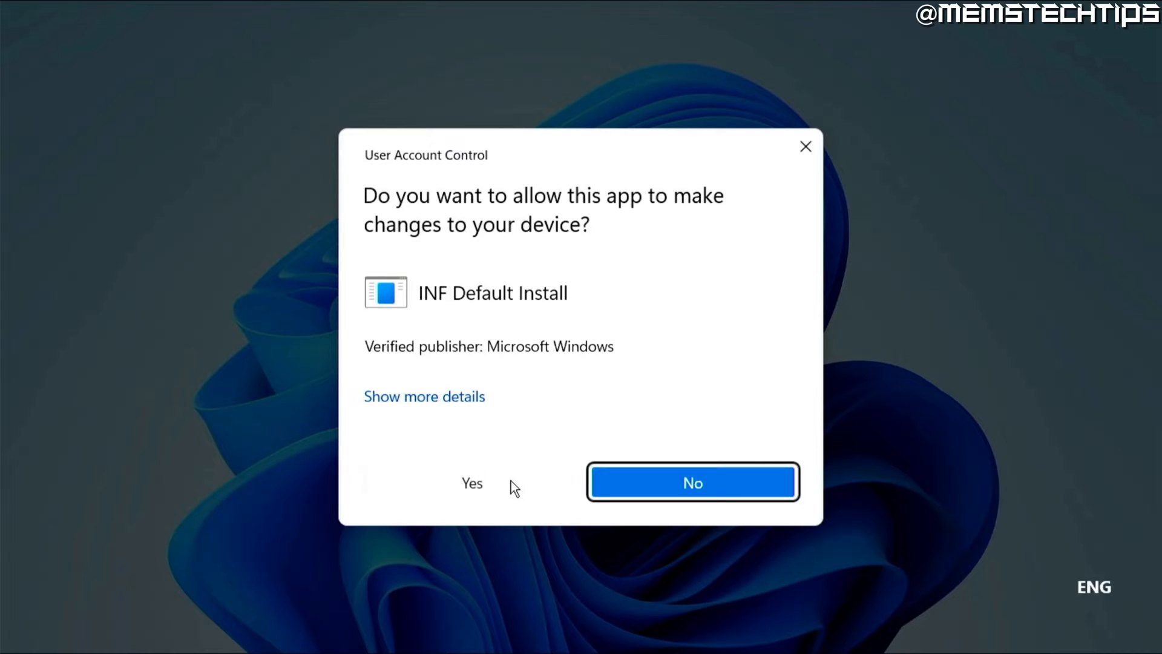
left_click(471, 483)
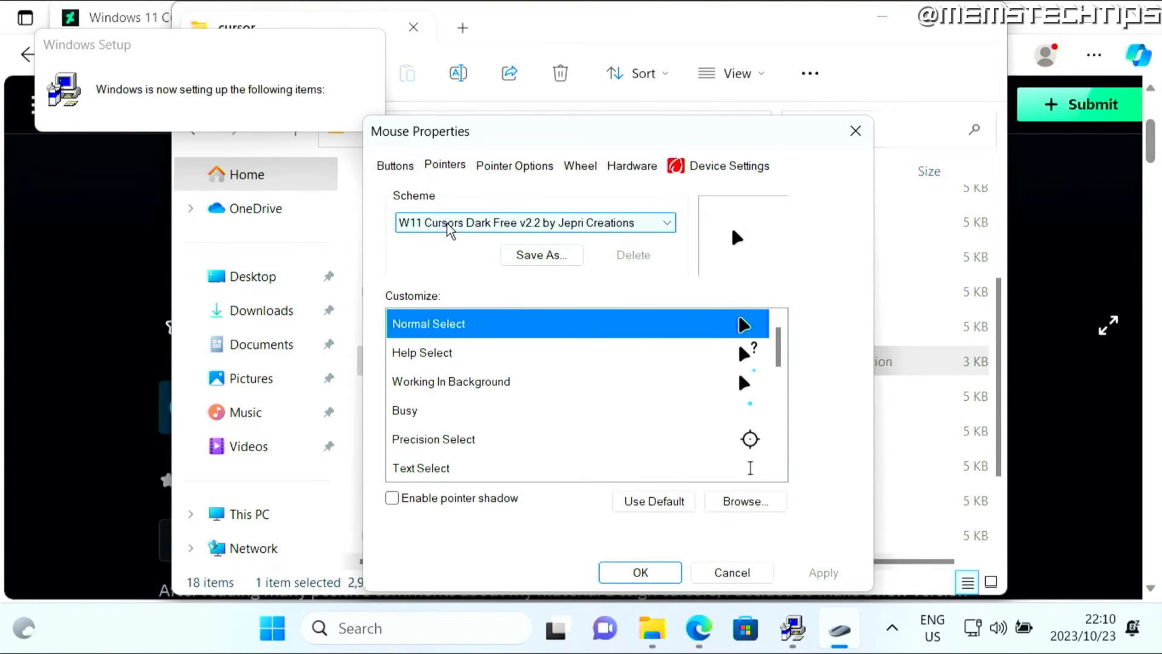
mouse_move(474, 226)
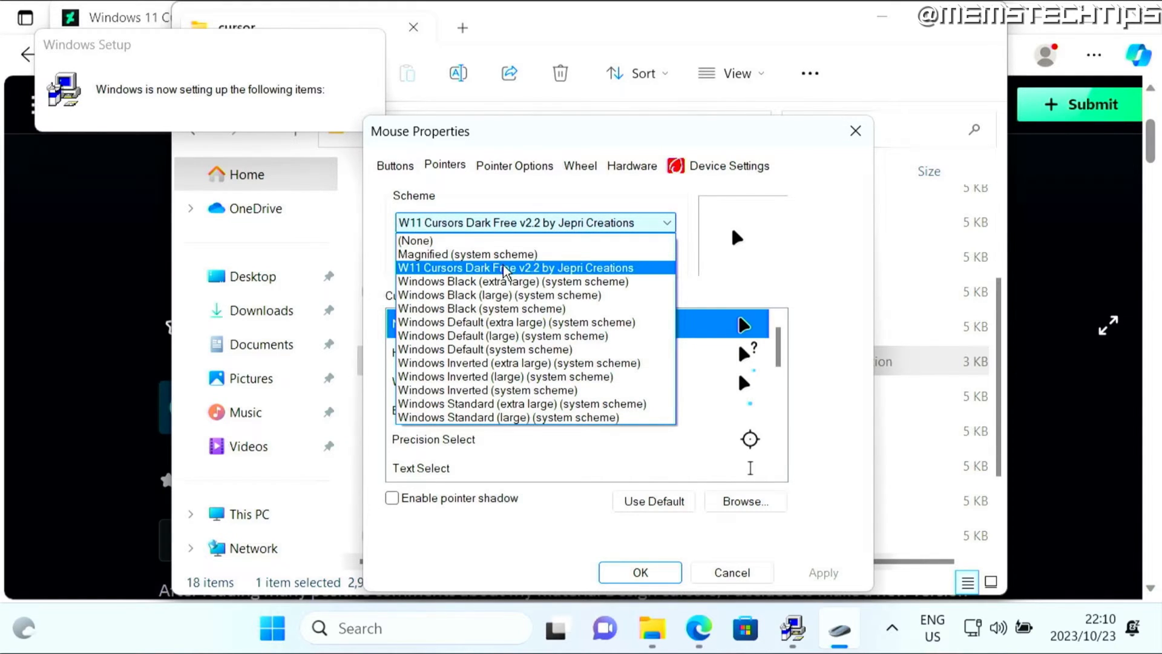
Step: Select the W11 Cursors Dark Free v2.2 scheme, replace the existing copy and save
left_click(514, 267)
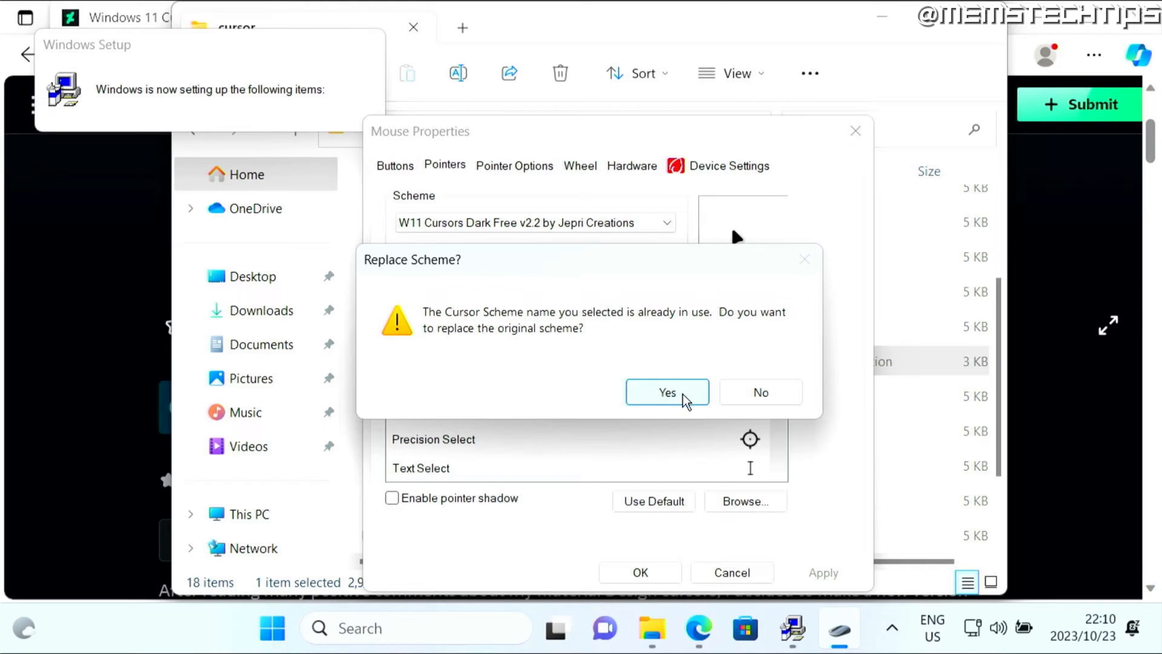
left_click(665, 392)
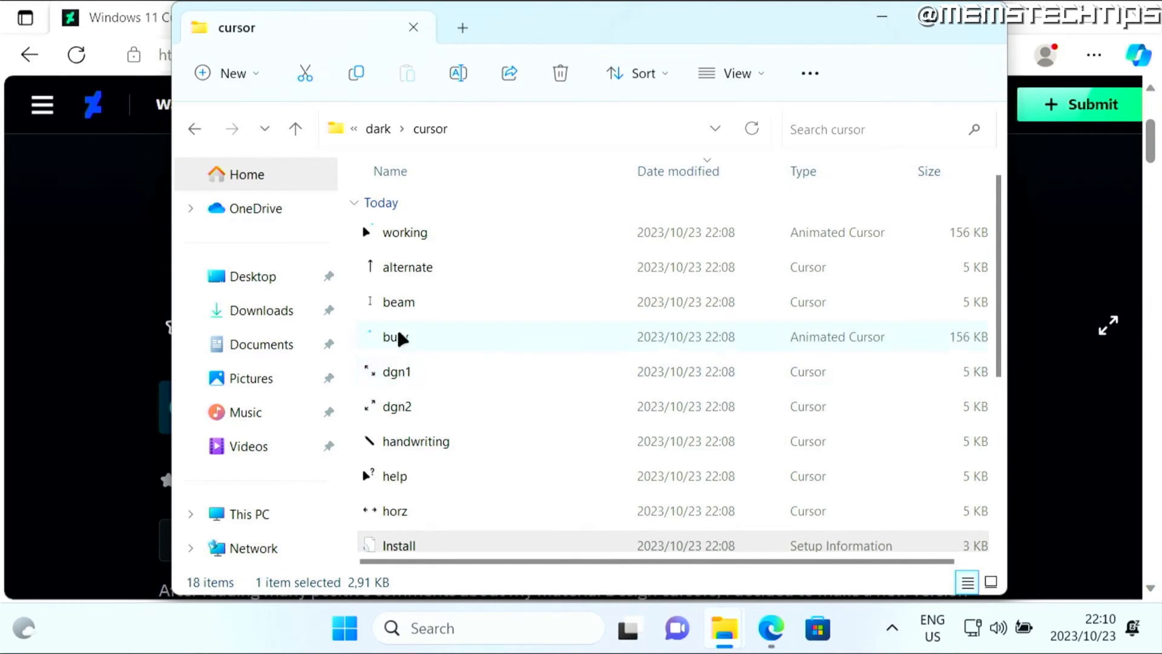
scroll("down", 3)
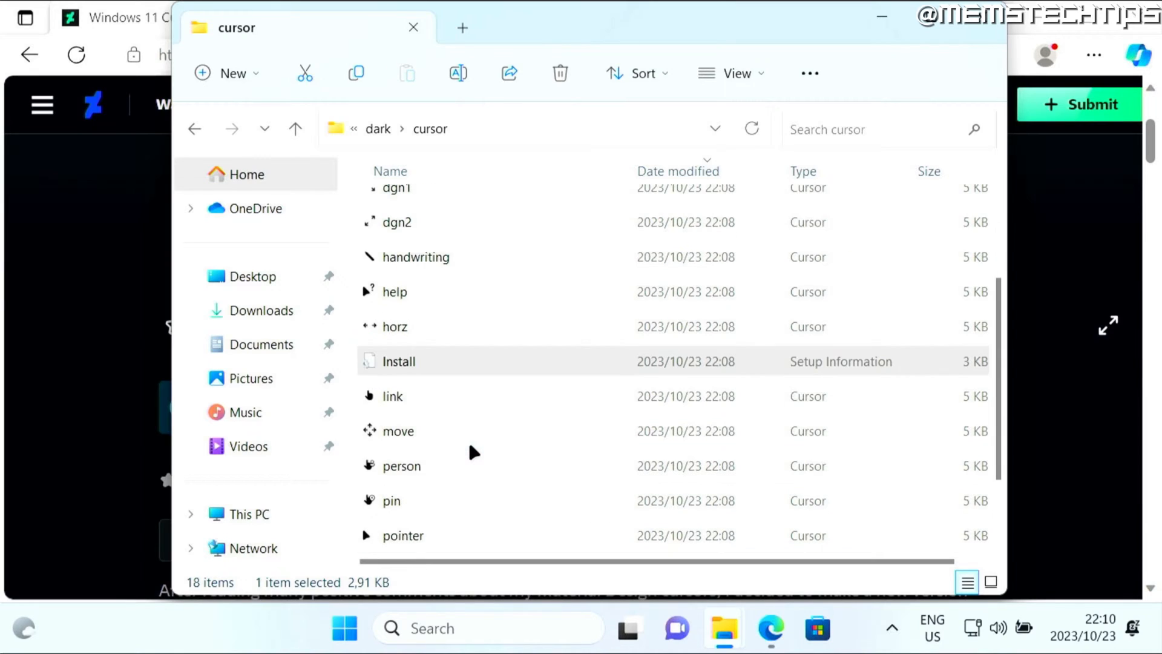
scroll("down", 3)
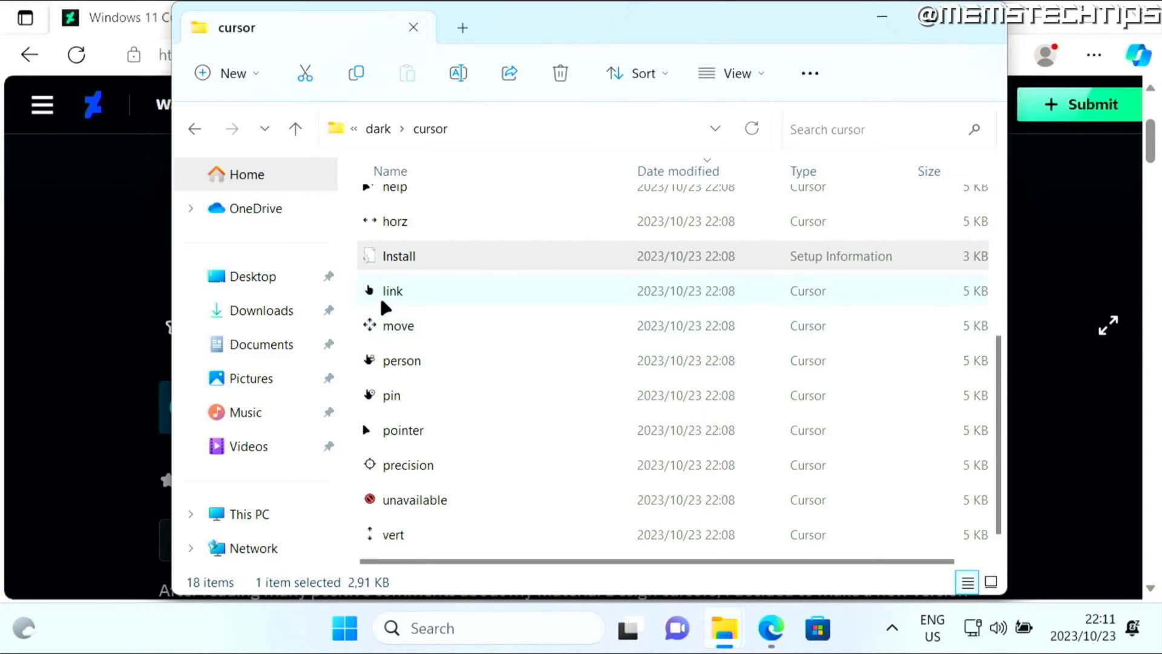
mouse_move(436, 311)
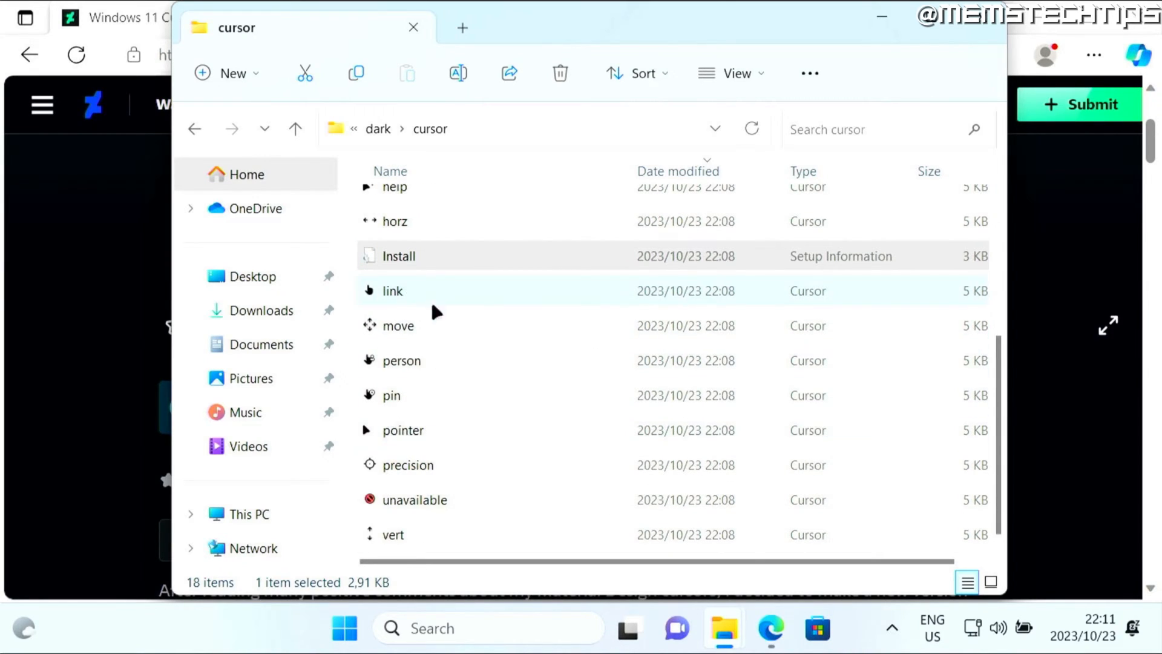
mouse_move(420, 292)
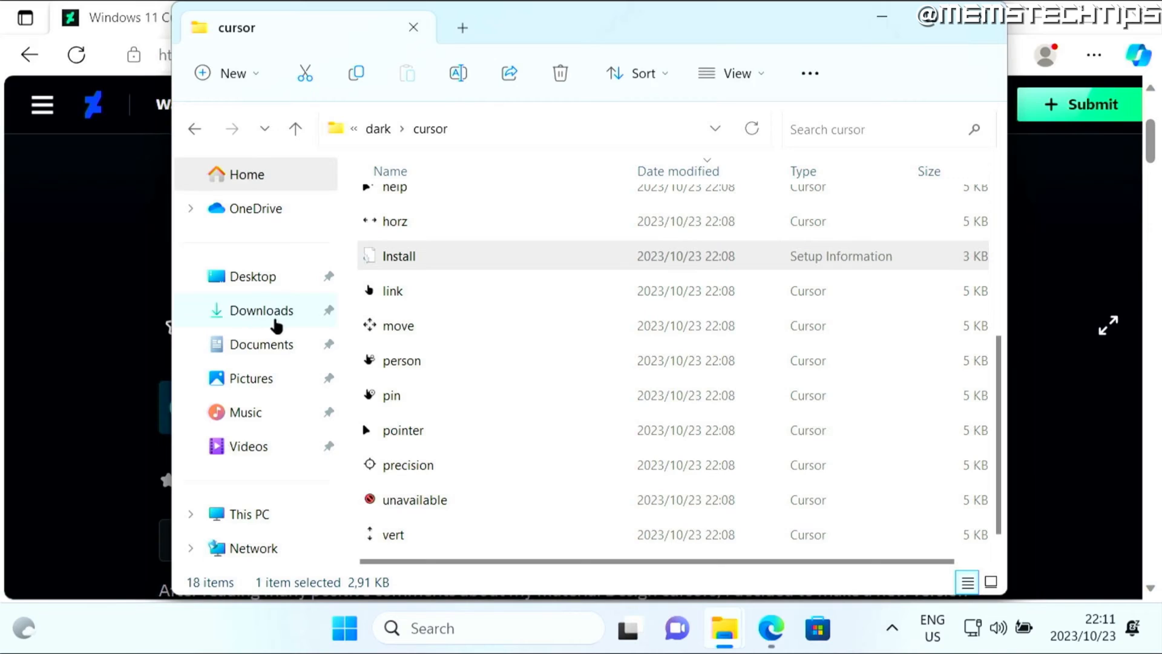
mouse_move(1000, 259)
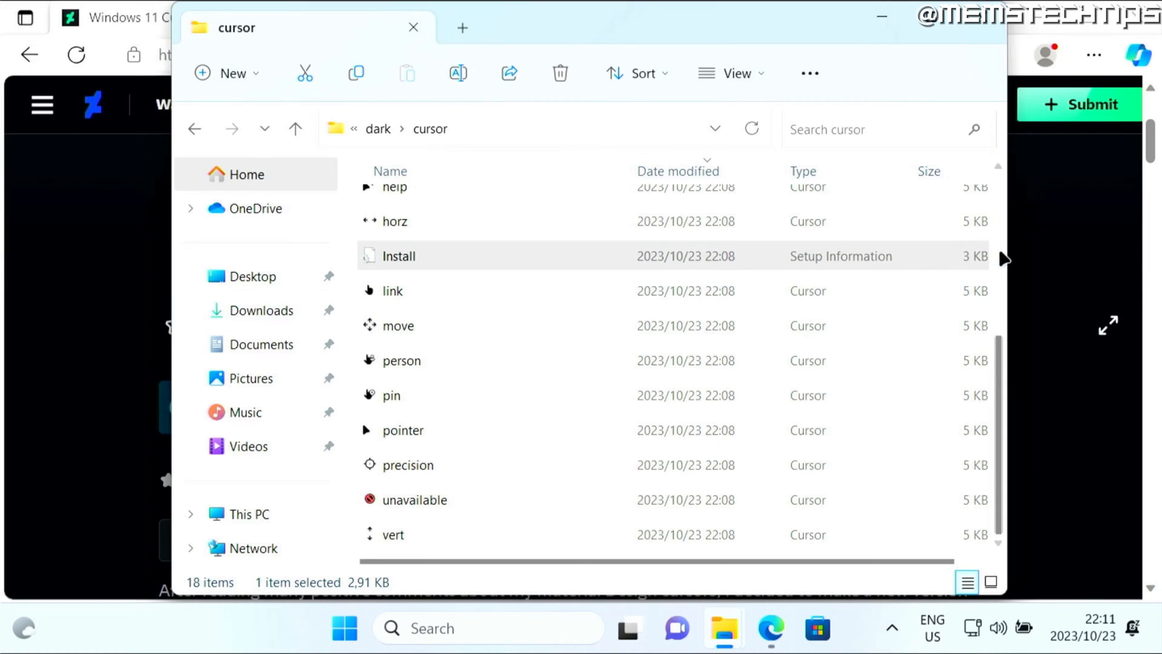